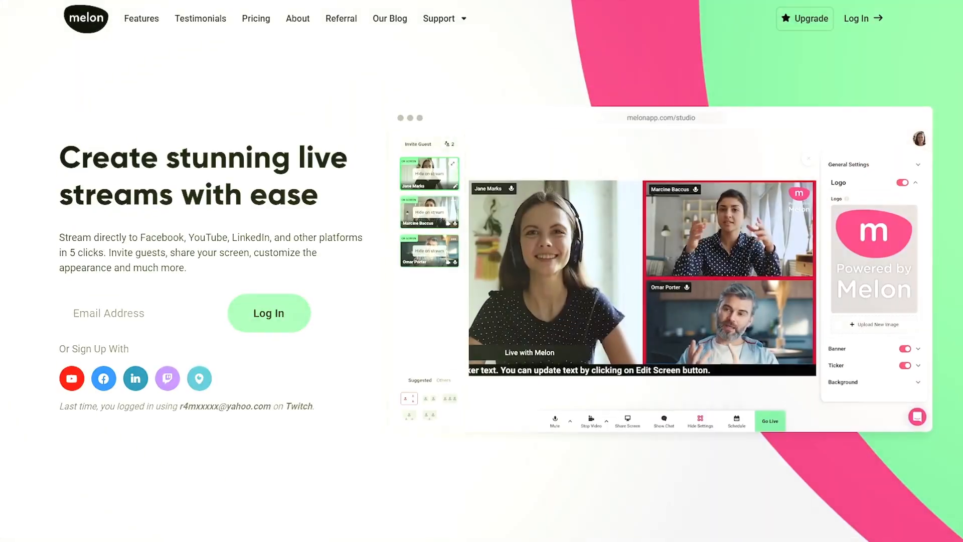
# Set the banner to 'The Cruising Podcast | Episode 8' and show the socials ticker
pyautogui.scroll(-3)
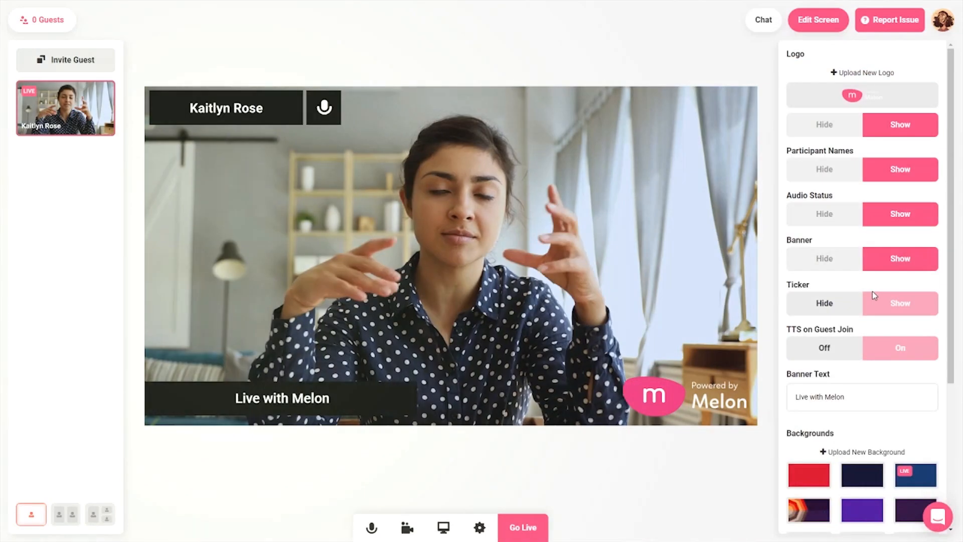
pyautogui.write('The Cruising Podcast | Episode 8')
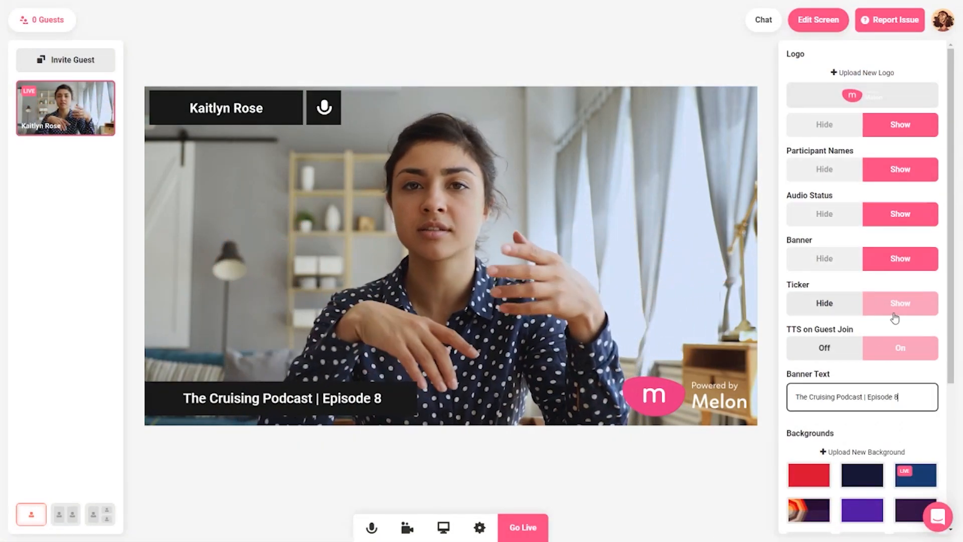
pyautogui.click(900, 303)
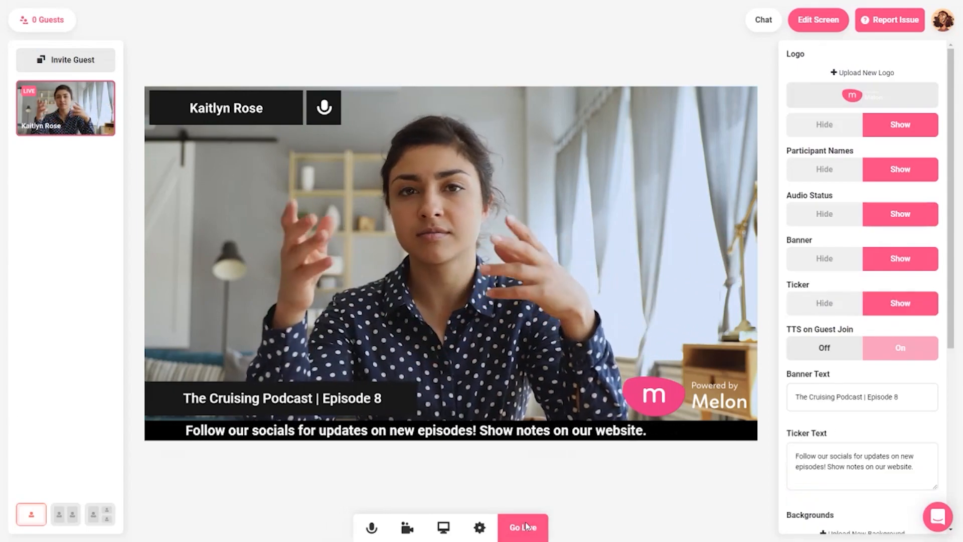
# Go live, streaming to Facebook with the set title and description
pyautogui.click(524, 527)
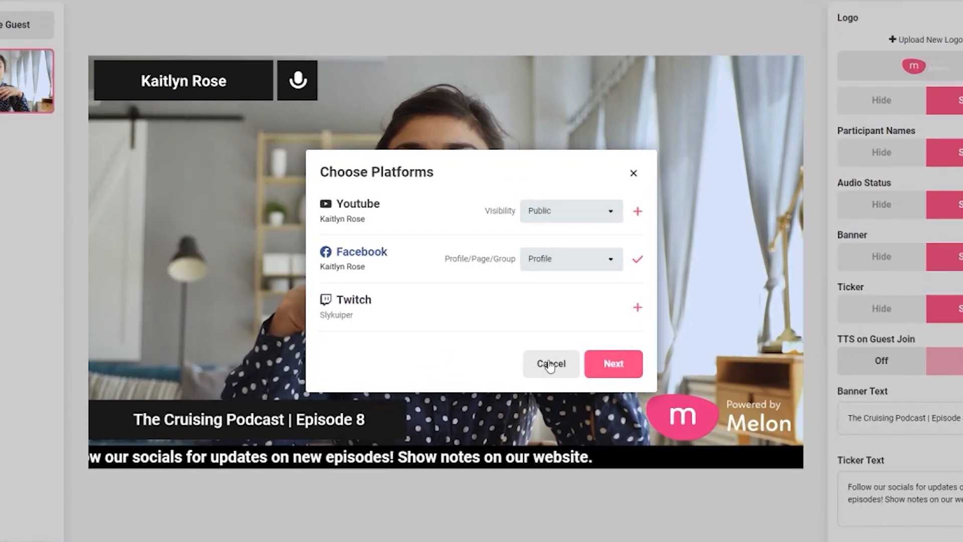
pyautogui.click(612, 363)
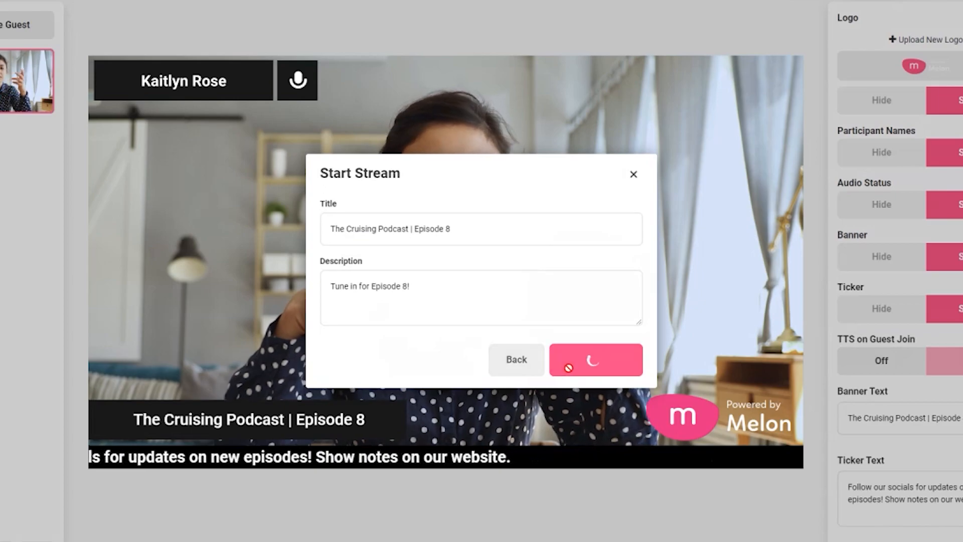
pyautogui.click(594, 359)
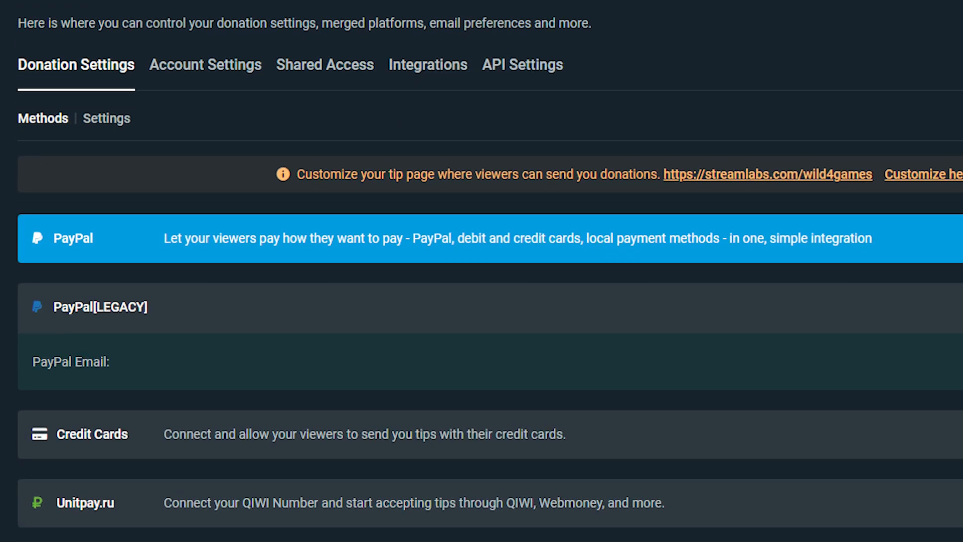
# Leave the donation methods list for Streamlabs' tipping income page and scroll through it
pyautogui.scroll(3)
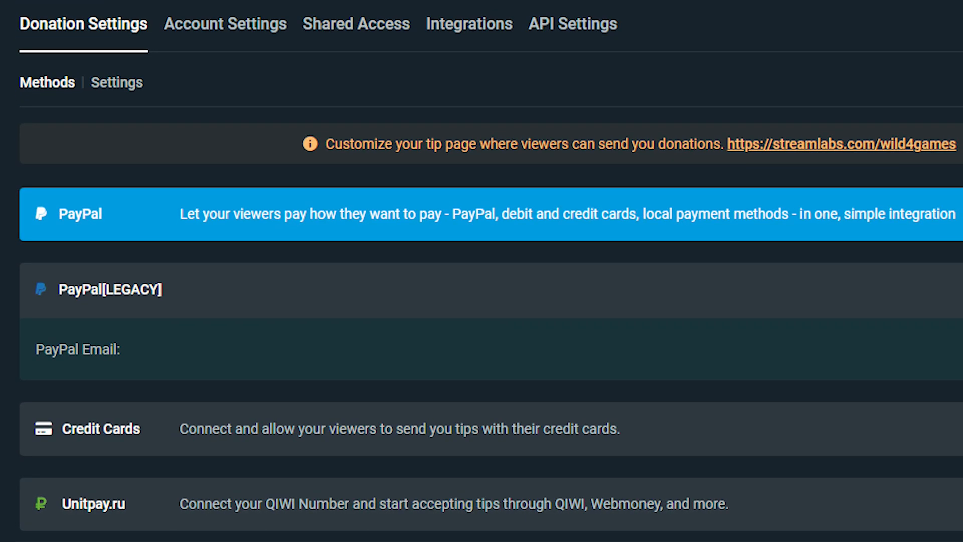
pyautogui.click(845, 291)
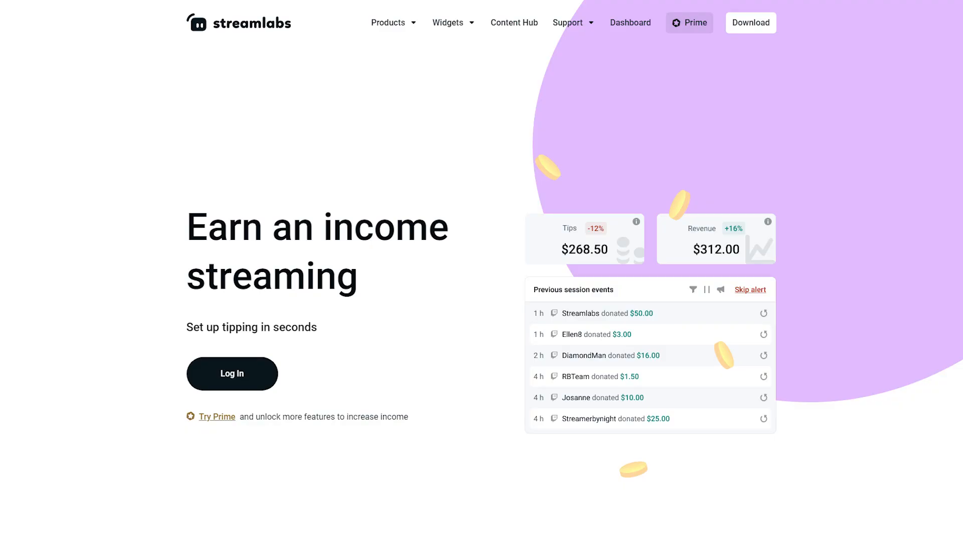
pyautogui.scroll(-3)
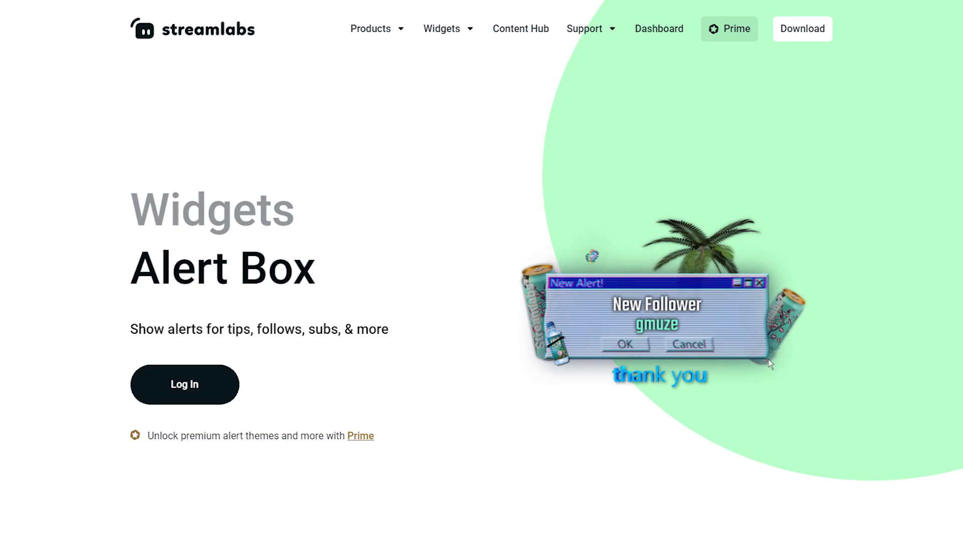
pyautogui.scroll(-3)
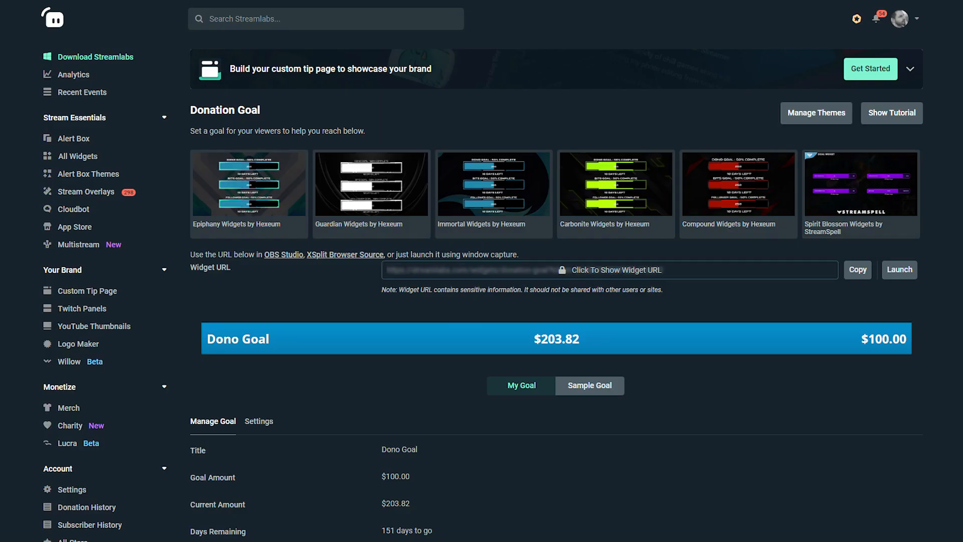
pyautogui.scroll(-3)
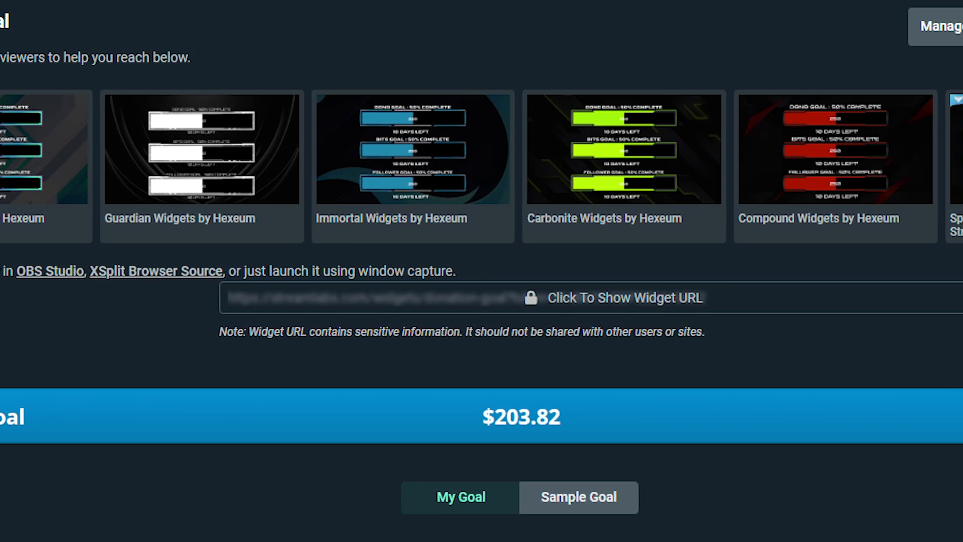
pyautogui.hscroll(3)
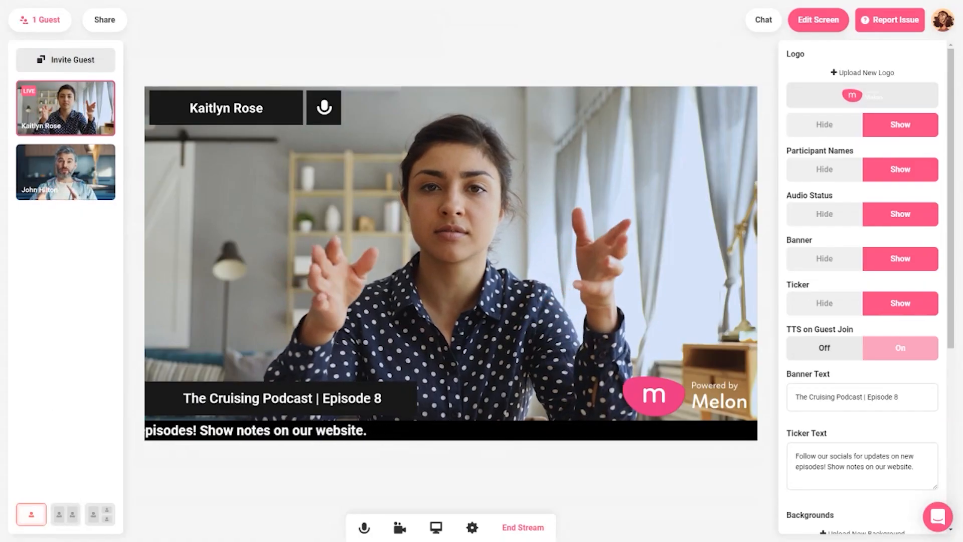
# Show the Share Screen options for 1080p sharing and auto-adding to the stream
pyautogui.click(65, 514)
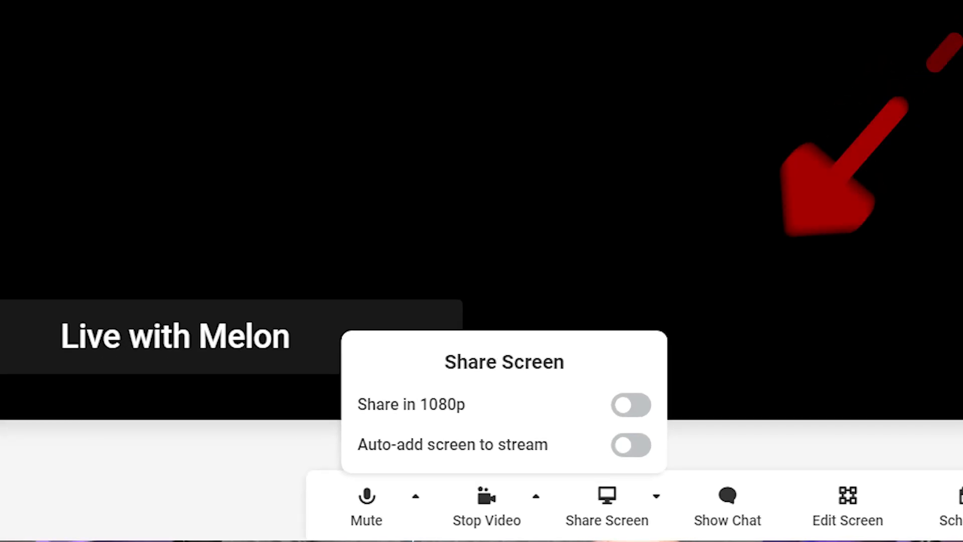
pyautogui.moveTo(688, 356)
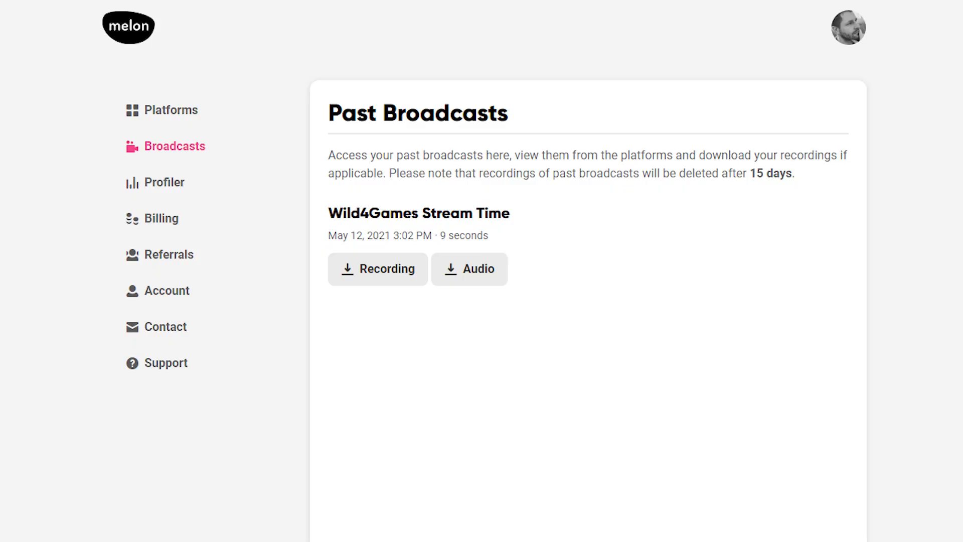
# Download the Wild4Games Stream Time broadcast's video recording
pyautogui.click(360, 314)
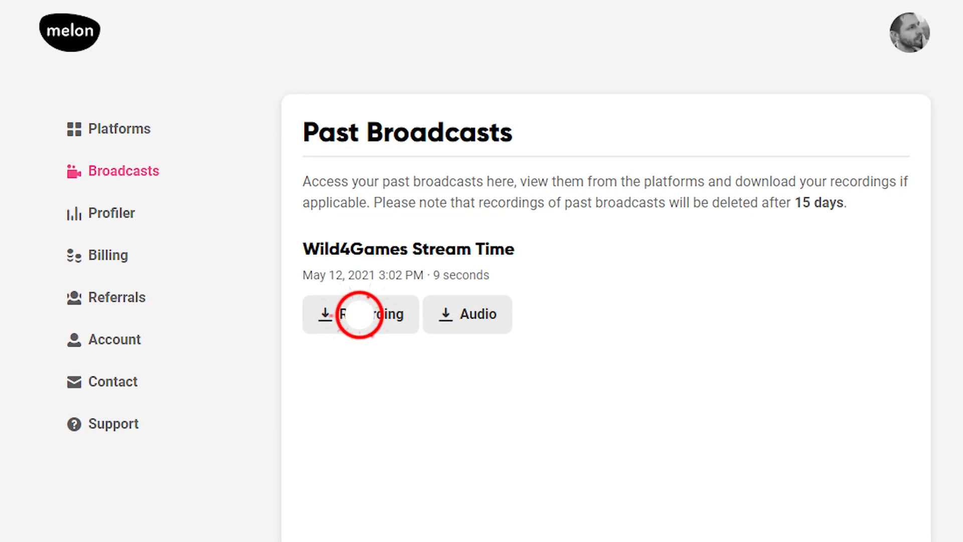
pyautogui.click(361, 314)
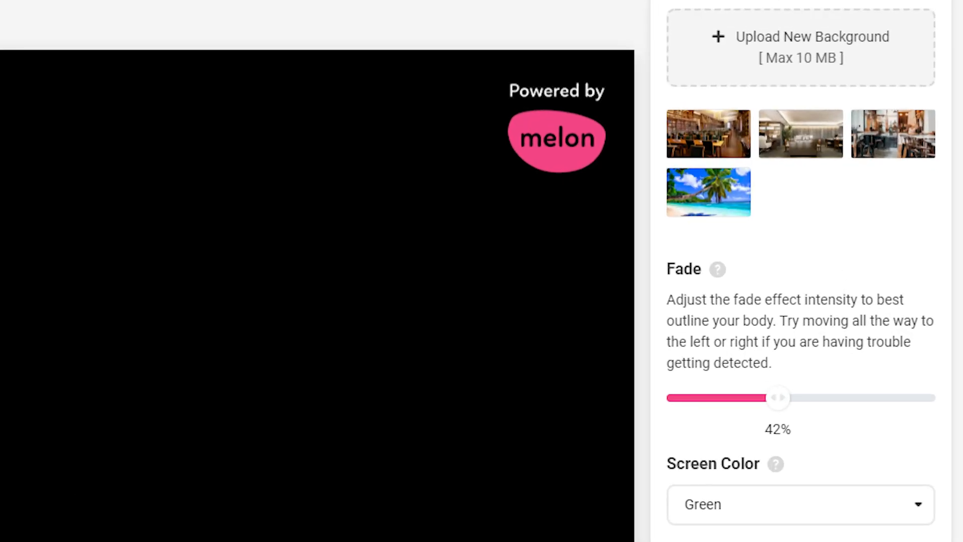
# Hide the ticker, apply the dark circles-pattern background, and reopen Edit Screen settings
pyautogui.click(588, 506)
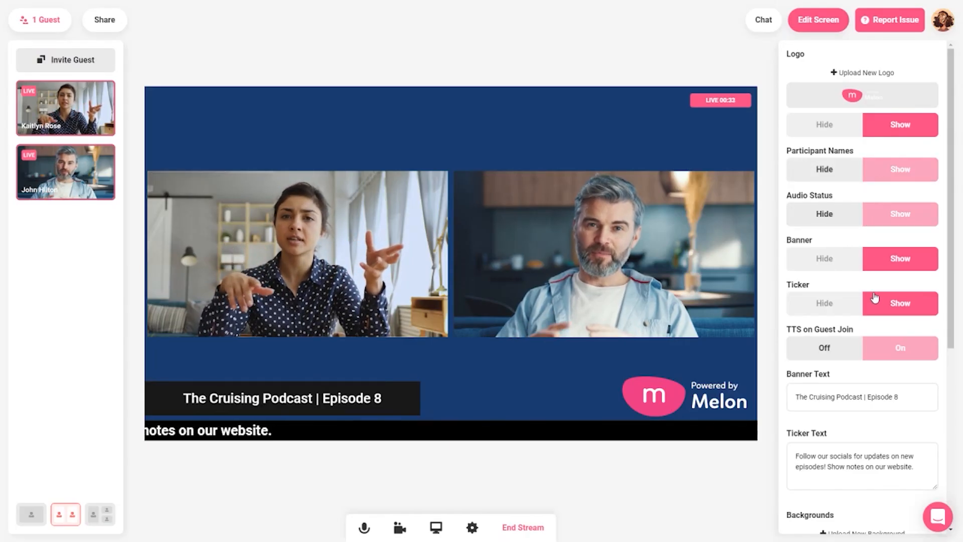
pyautogui.click(861, 395)
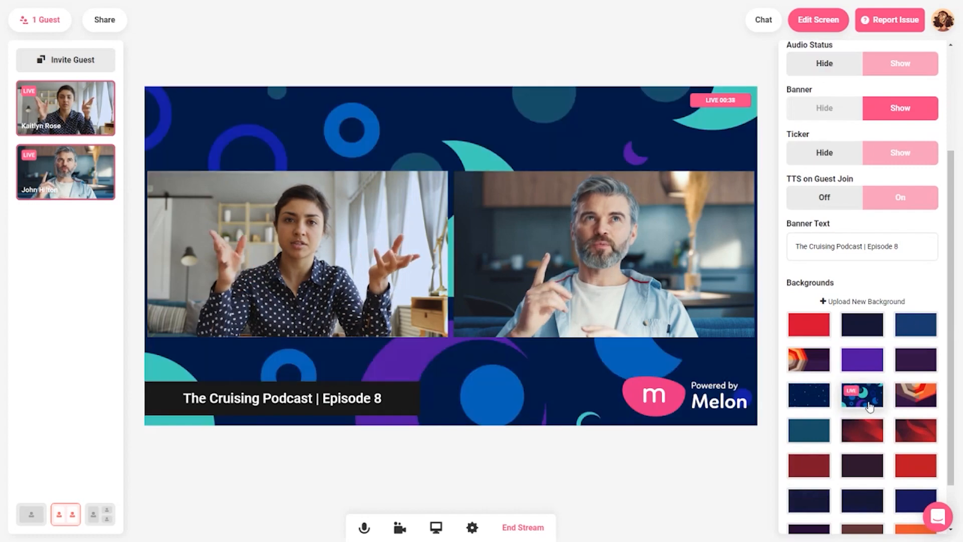
pyautogui.click(915, 429)
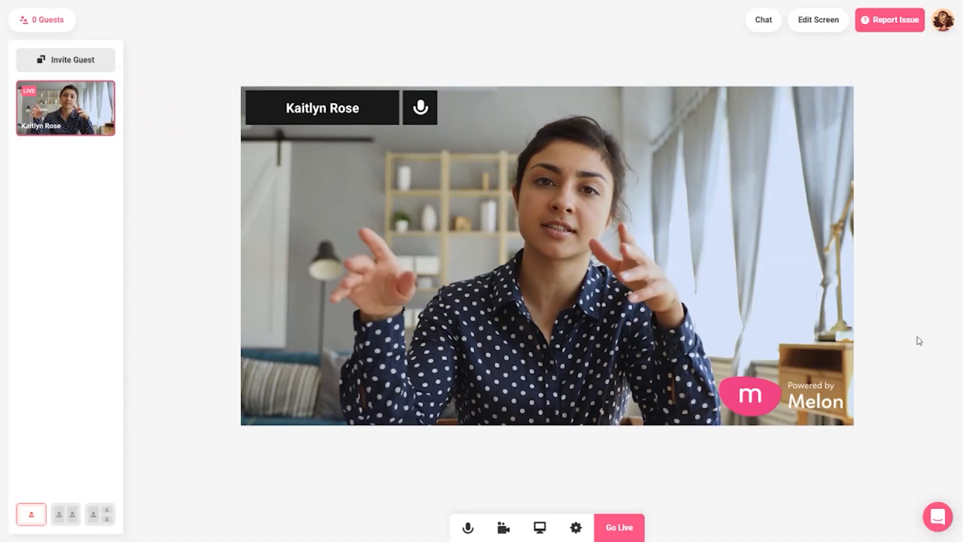
pyautogui.click(818, 19)
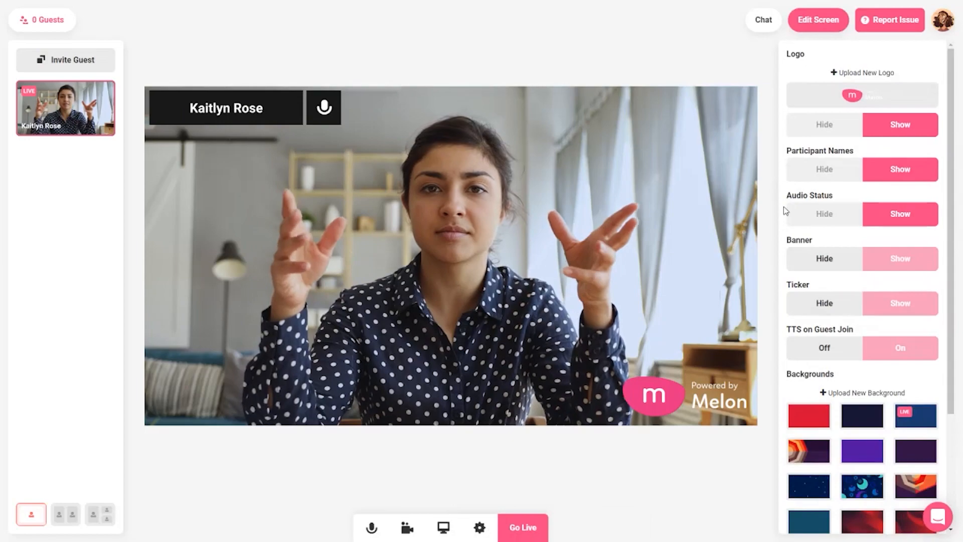